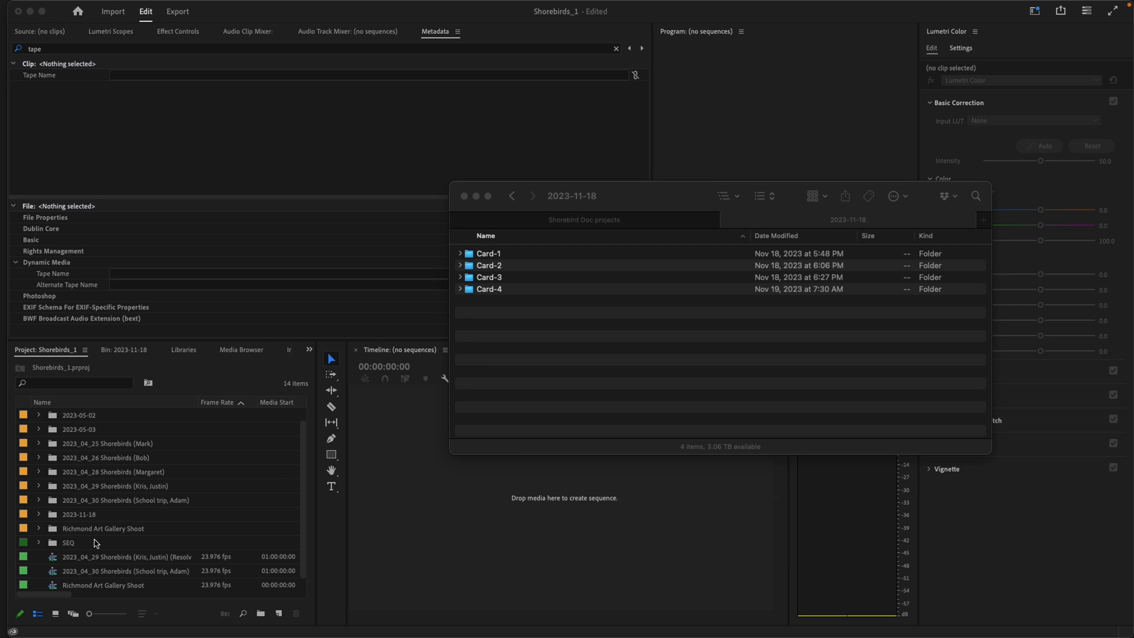
pyautogui.moveTo(58, 518)
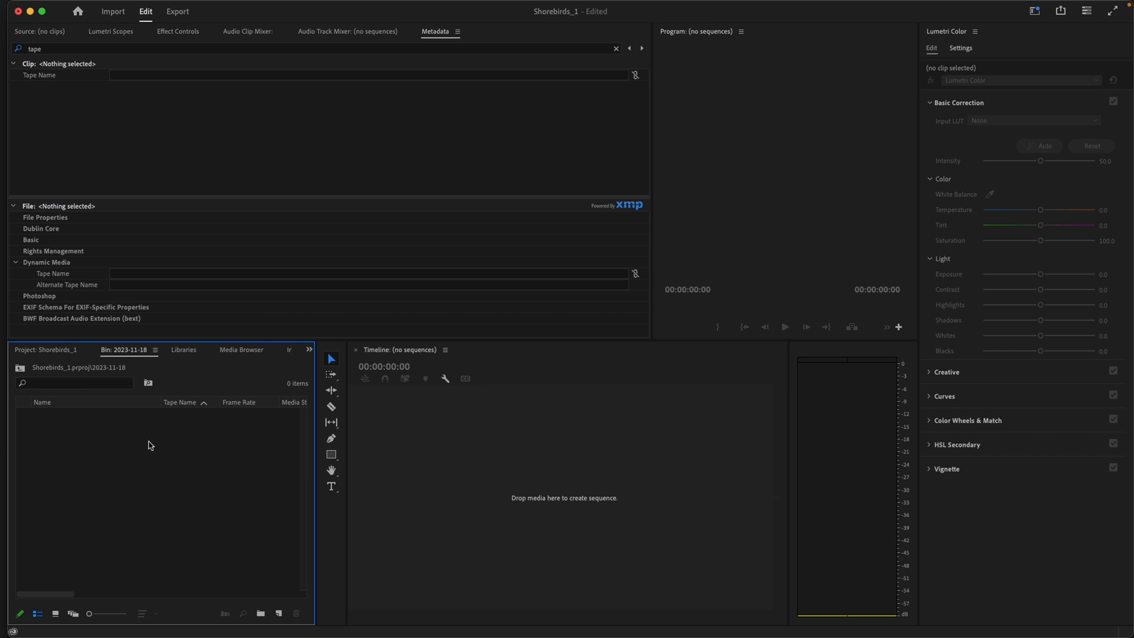
pyautogui.moveTo(310, 355)
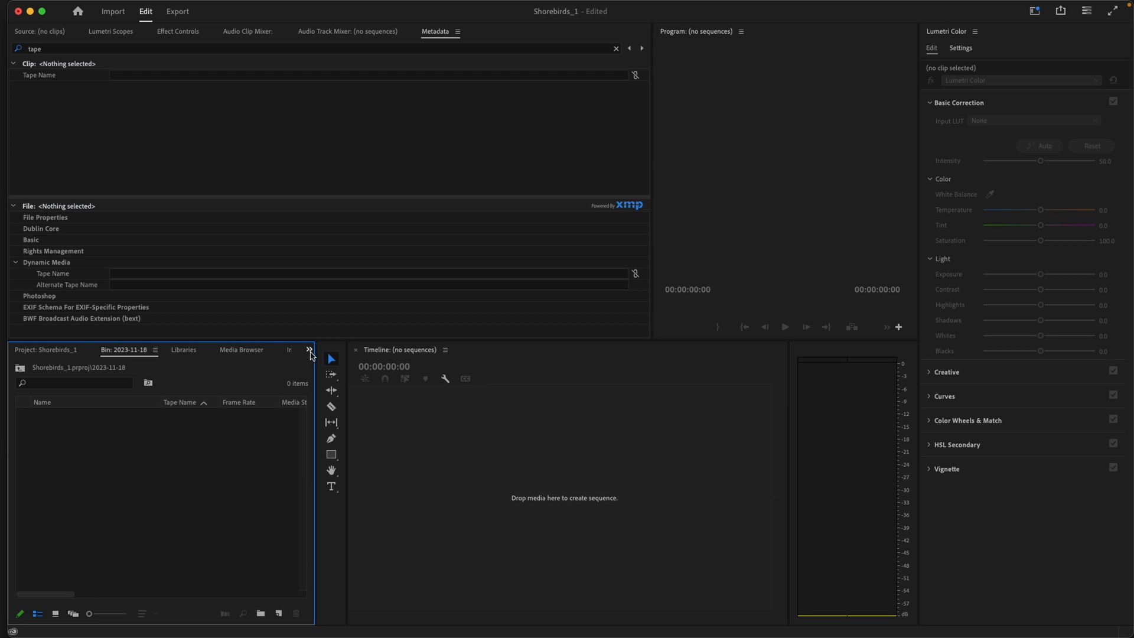
# Browse to Card-1's XDROOT clips in the Media Browser, with the 2023-11-18 bin showing
pyautogui.click(242, 350)
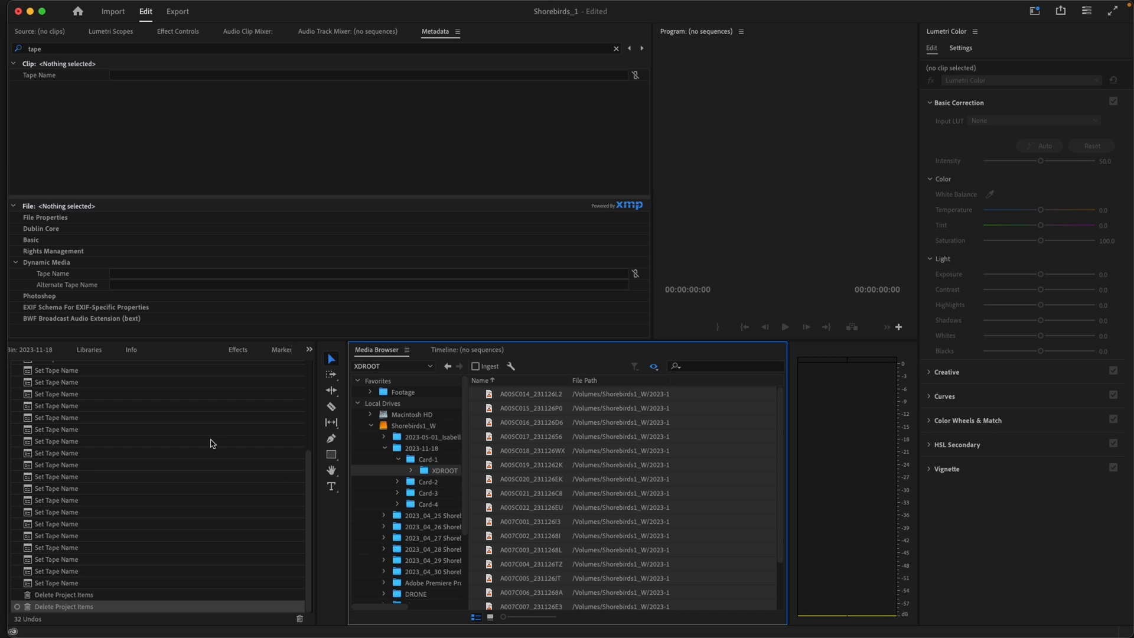
pyautogui.click(428, 459)
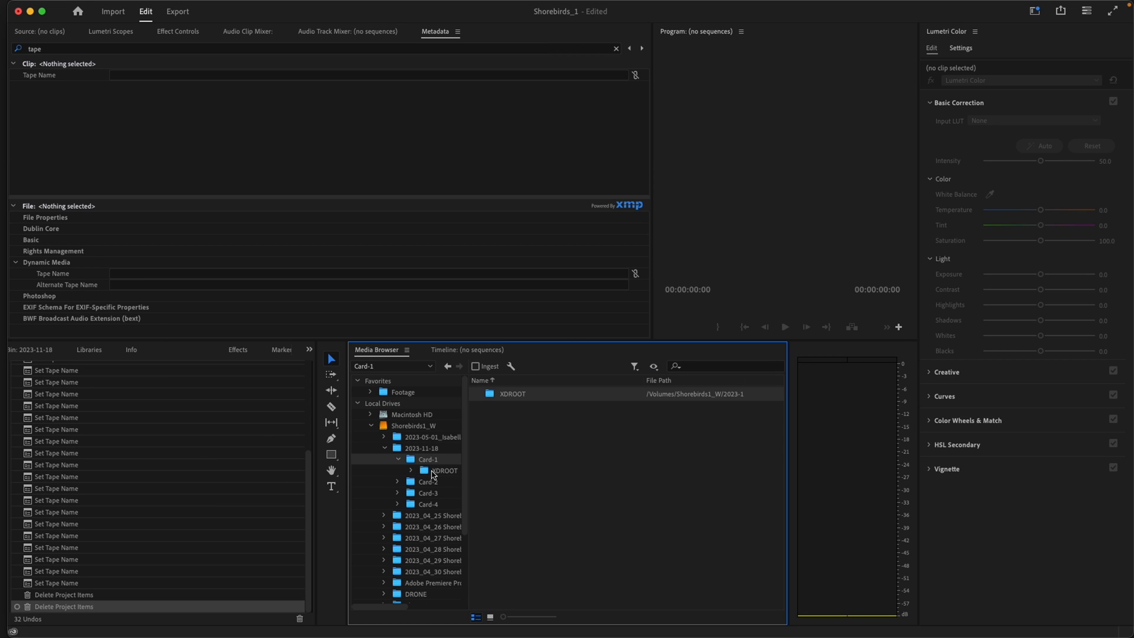
pyautogui.doubleClick(441, 470)
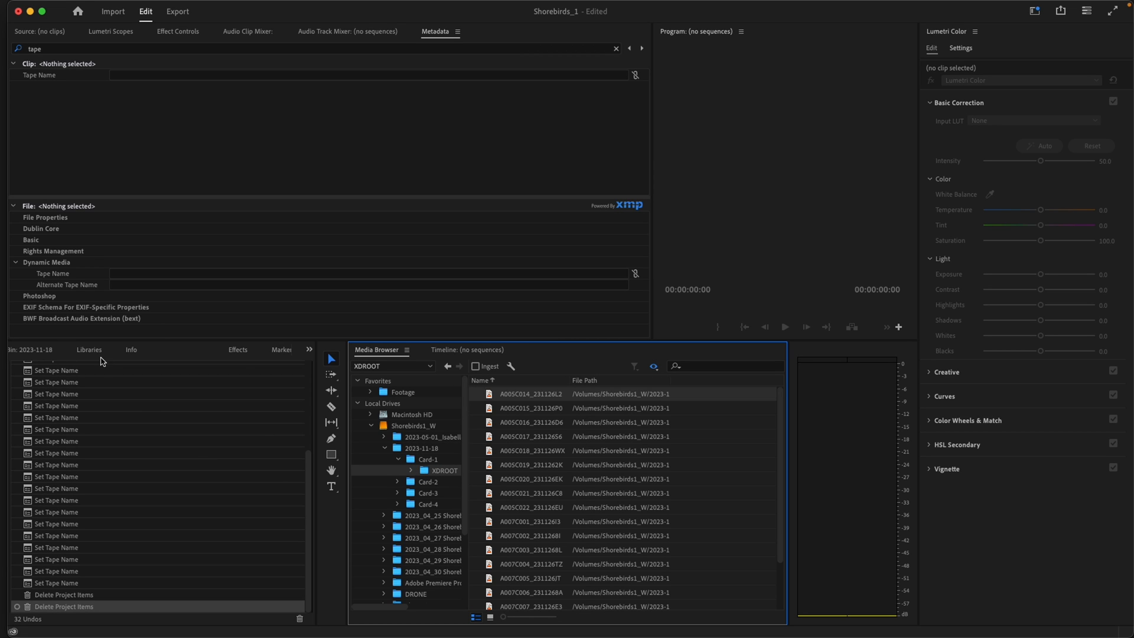
pyautogui.click(308, 350)
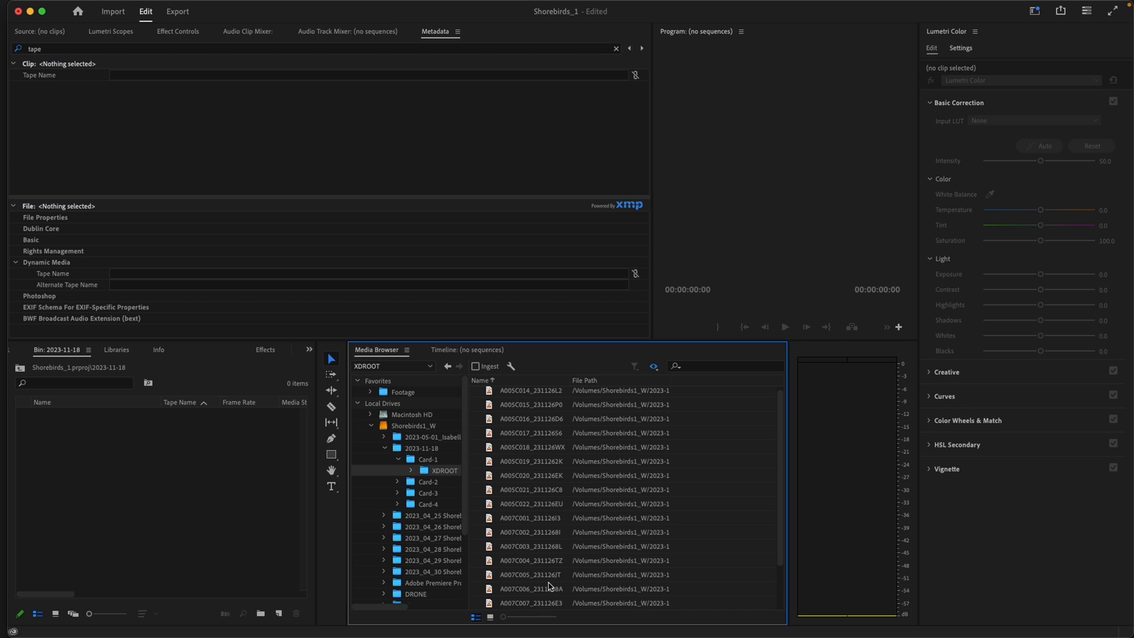
# Import Card-1's 20 XDROOT clips into the 2023-11-18 bin and select the first clip
pyautogui.click(158, 464)
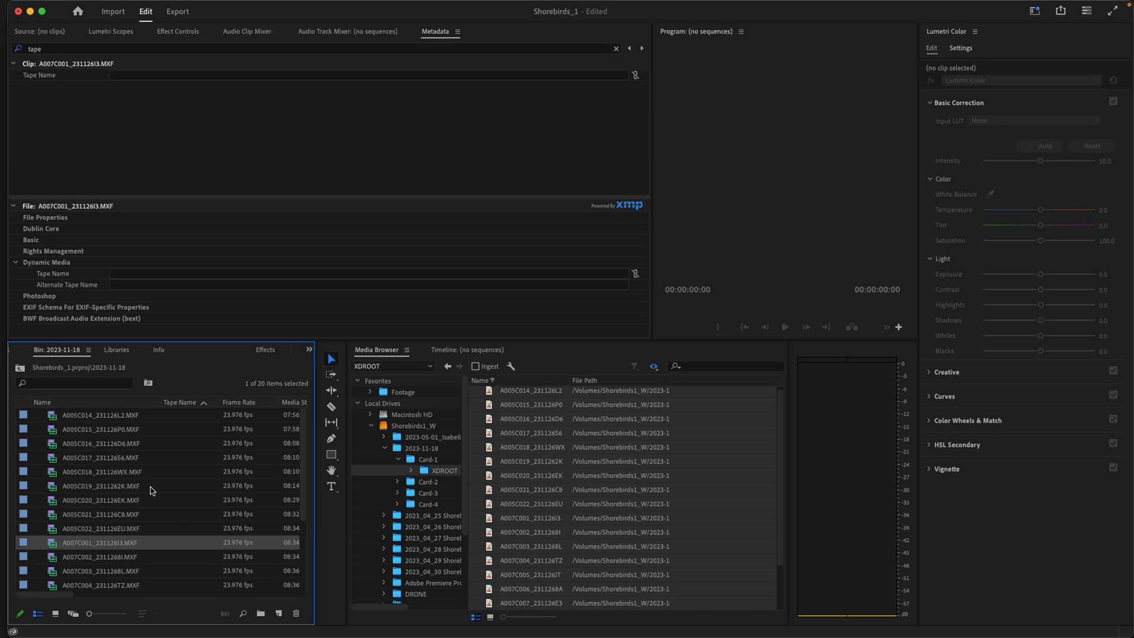
pyautogui.moveTo(164, 496)
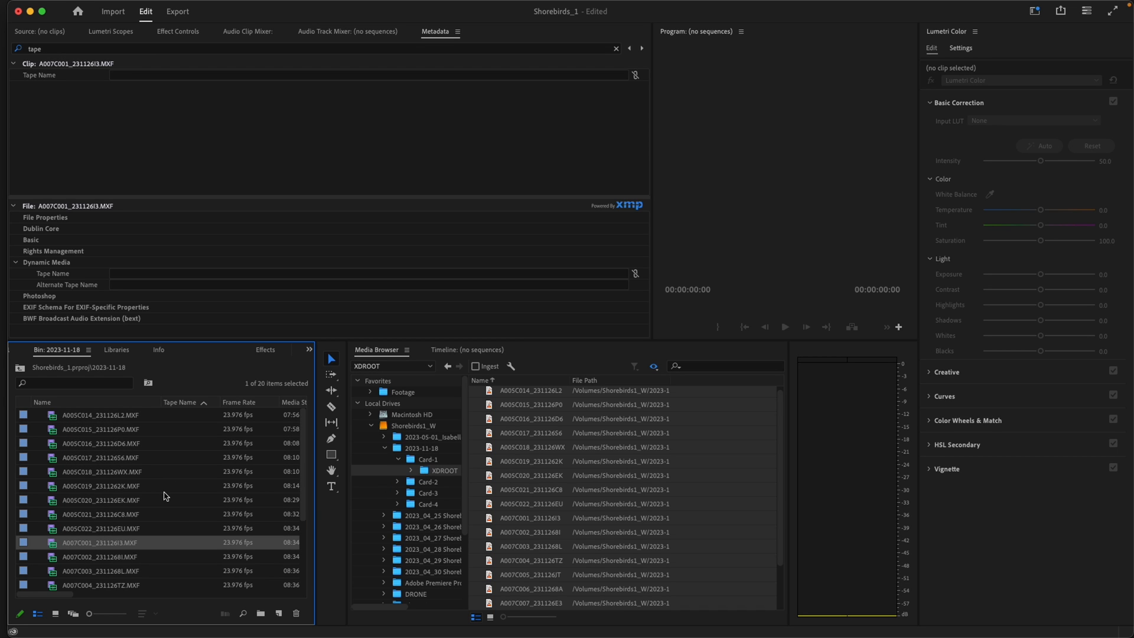
pyautogui.click(100, 414)
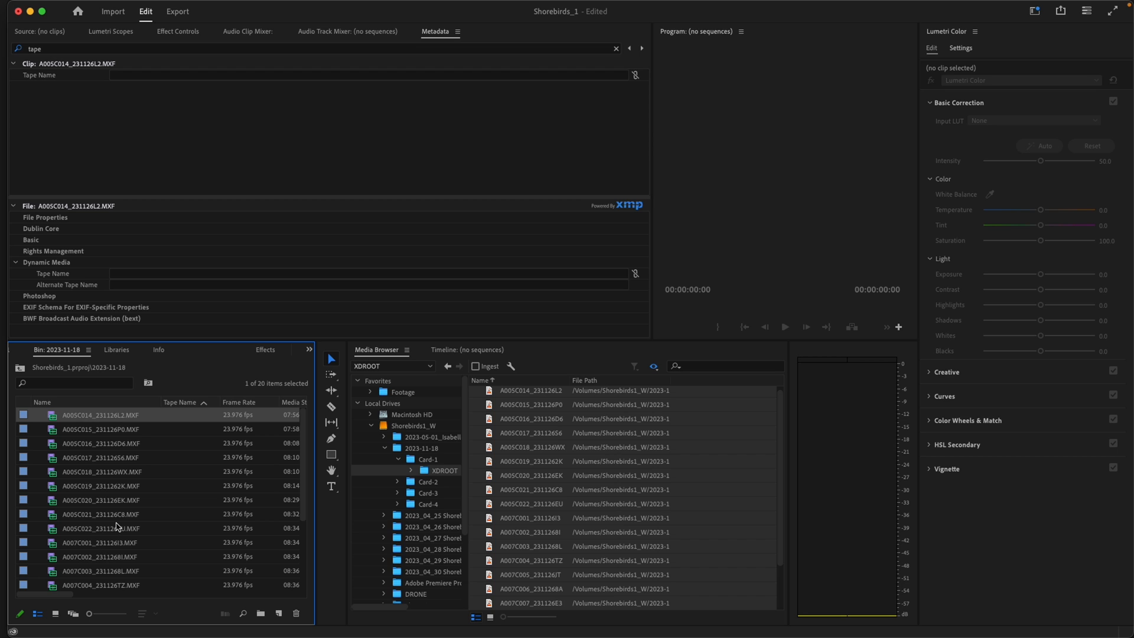
# Select all twenty clips and show their shared properties in the Metadata panel
pyautogui.press('cmd+a')
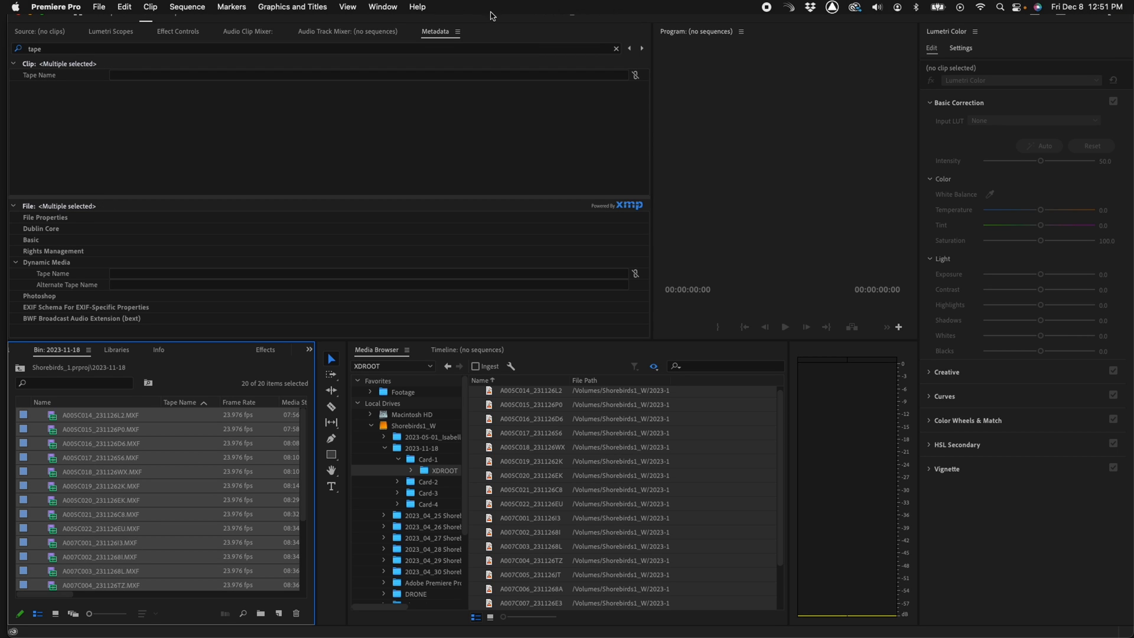
pyautogui.moveTo(780, 26)
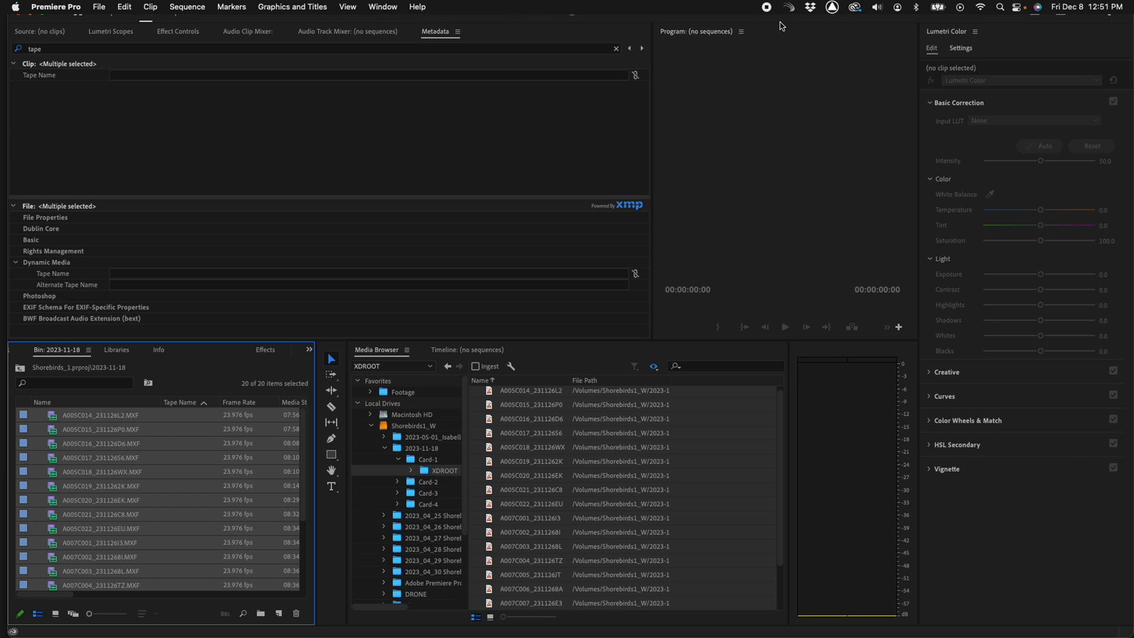
pyautogui.moveTo(383, 16)
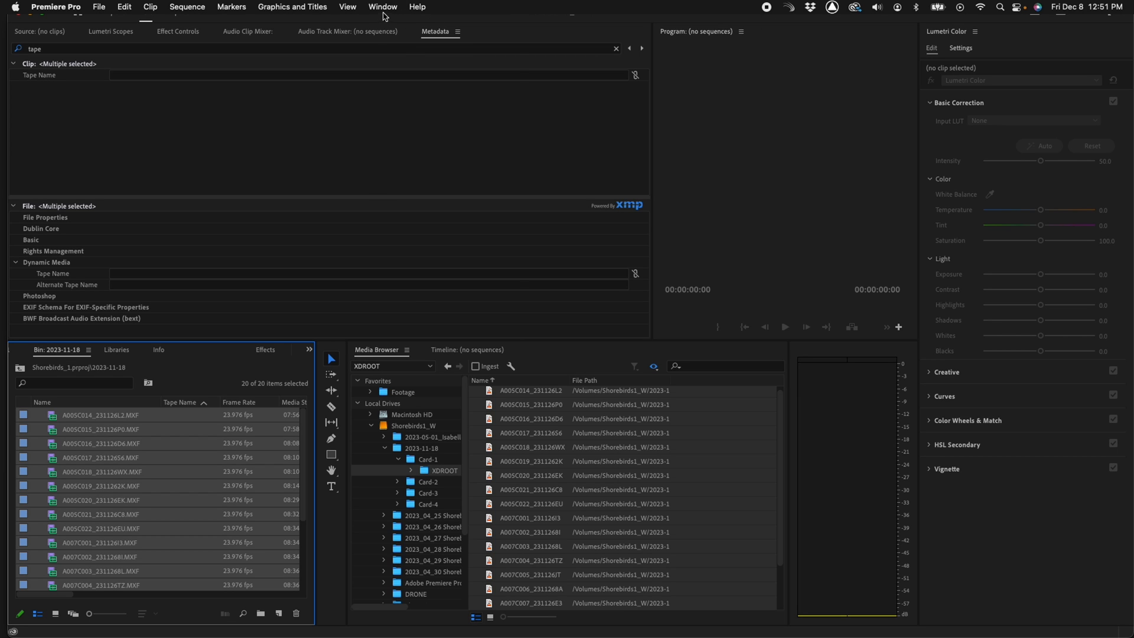
pyautogui.click(382, 6)
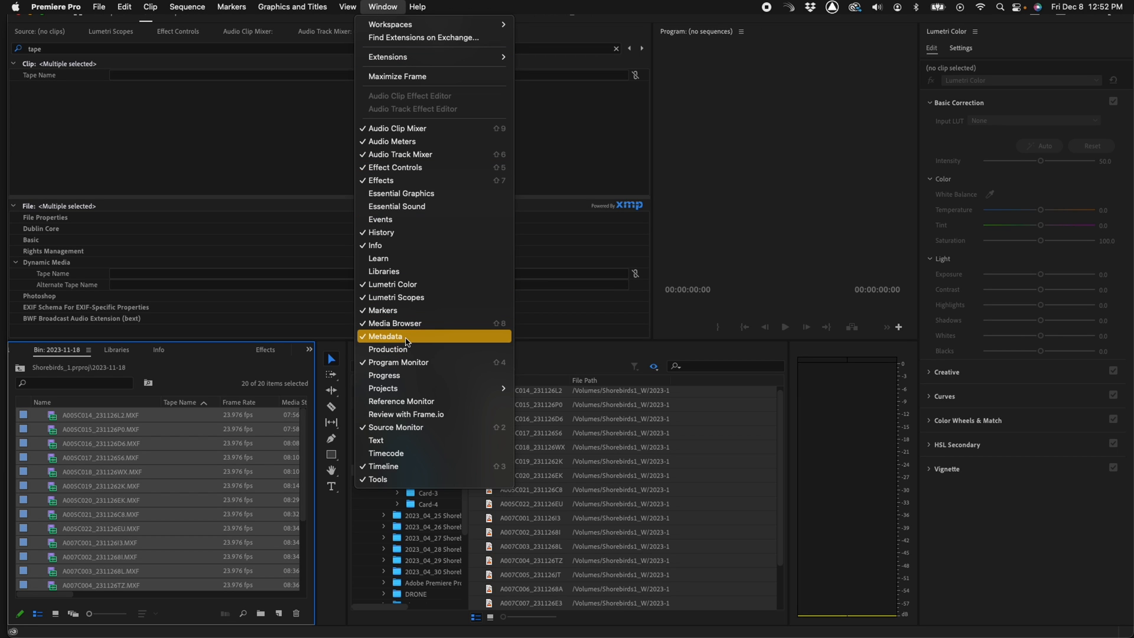
pyautogui.click(386, 336)
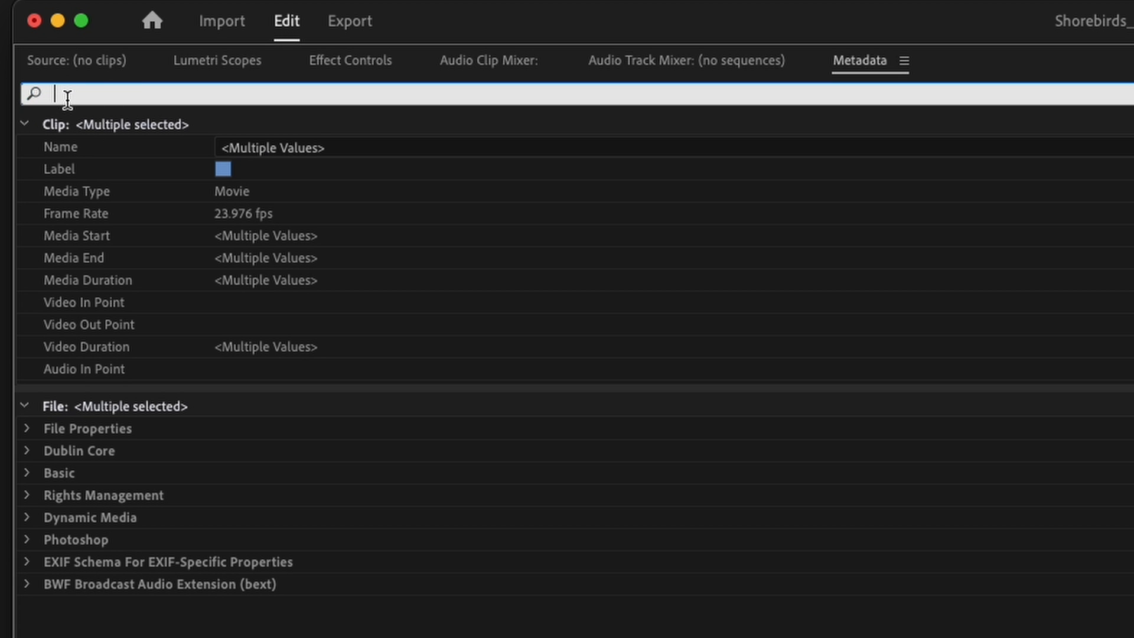
# Search metadata for 'tape' and enter 'Card 1' as the Tape Name
pyautogui.write('taope')
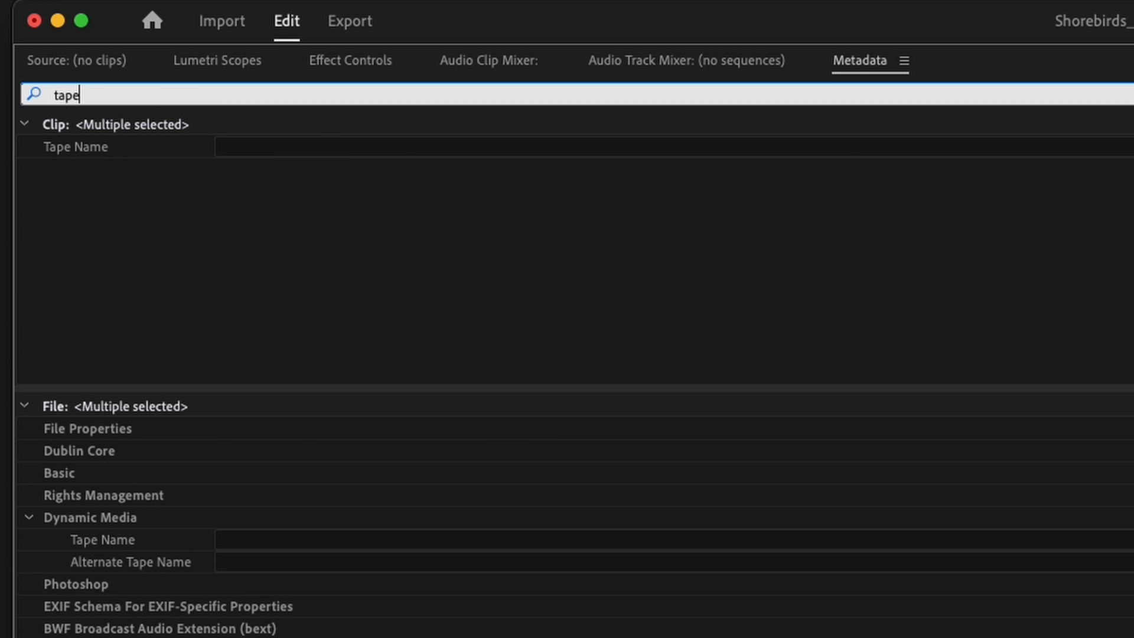
pyautogui.moveTo(284, 147)
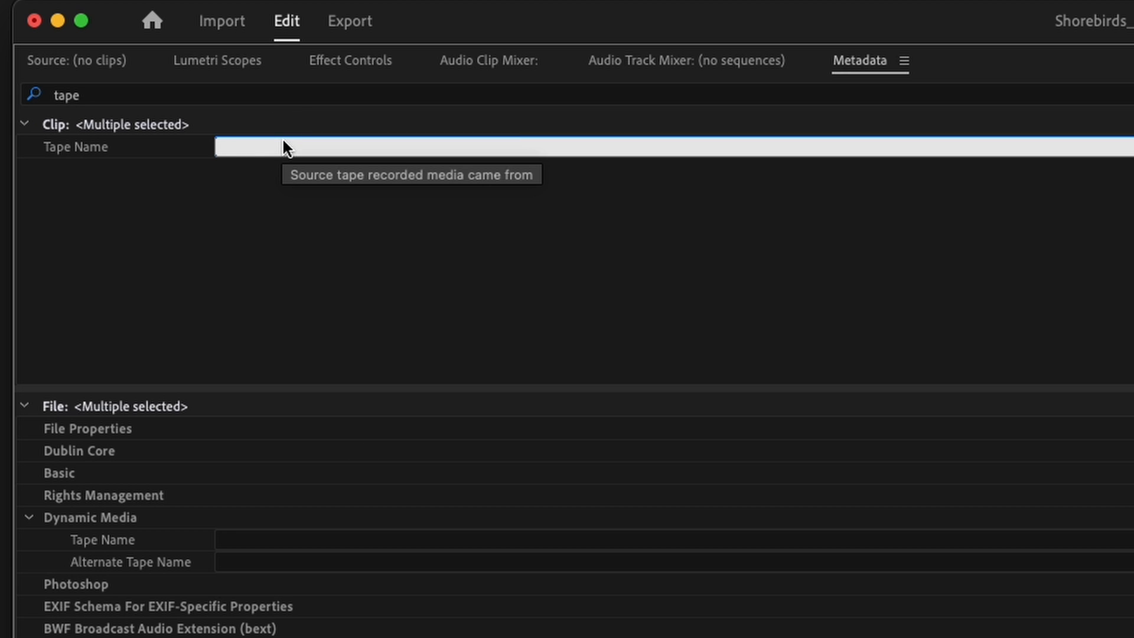
pyautogui.write('Card 1')
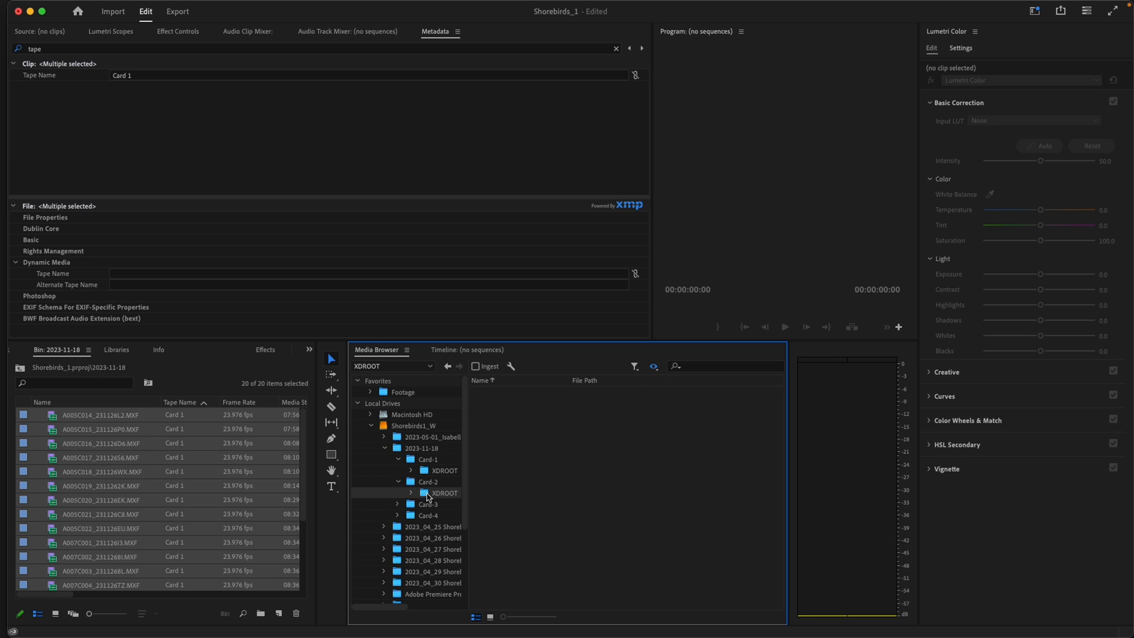
# Import Card-2's fourteen XDROOT clips into the 2023-11-18 bin, making 34 clips
pyautogui.click(441, 493)
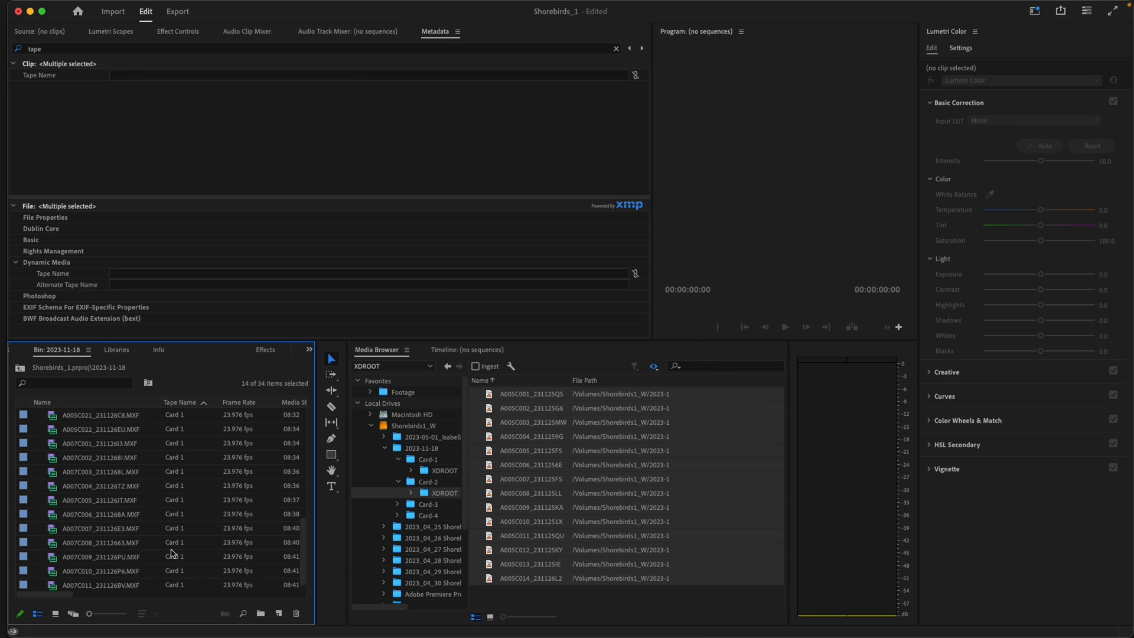
pyautogui.scroll(-3)
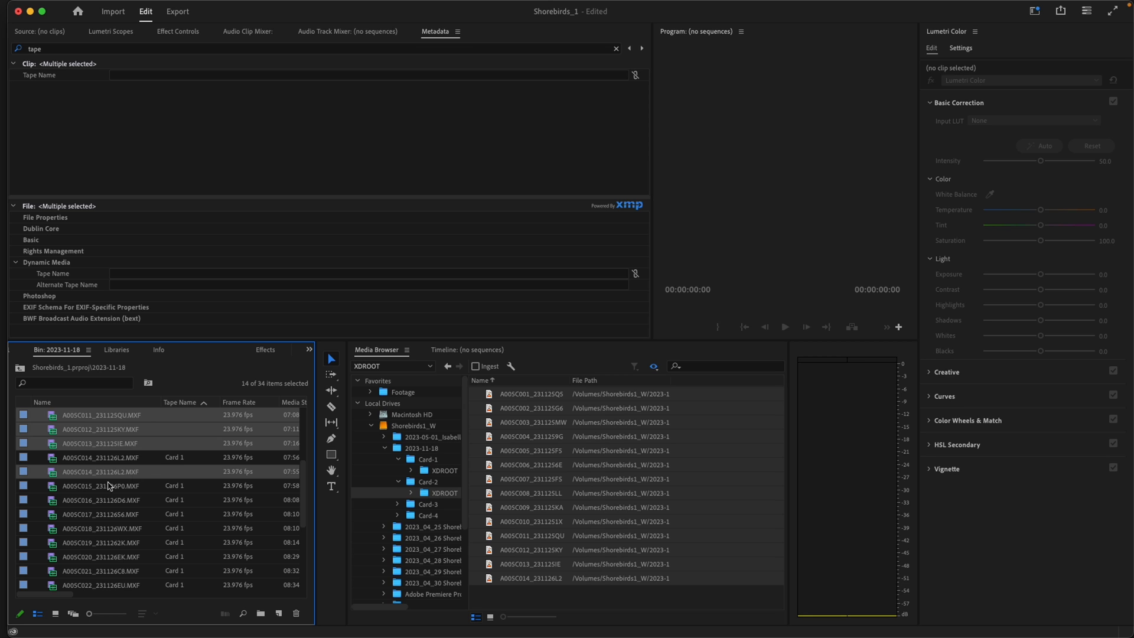